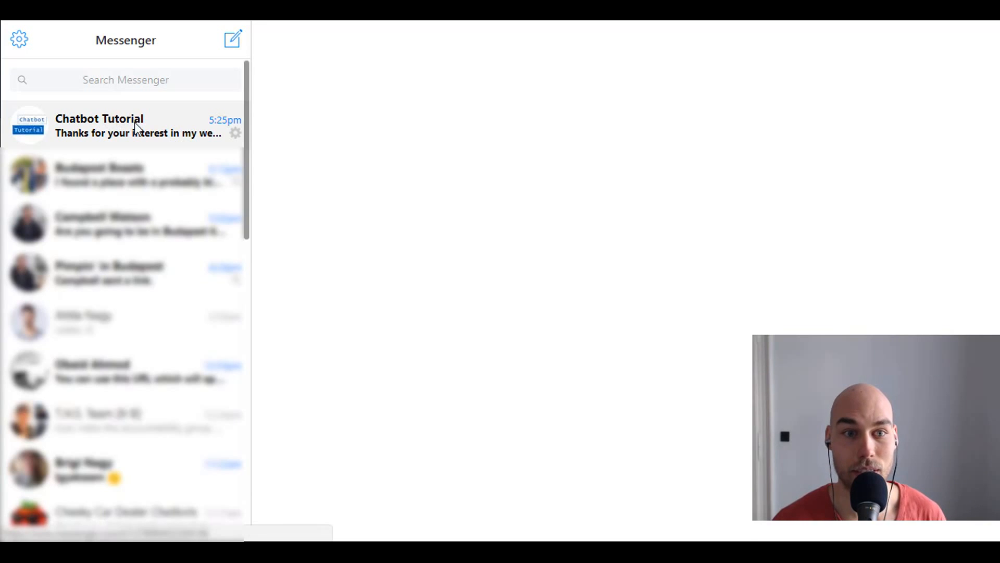
# Open the Chatbot Tutorial conversation and scroll to the bot's welcome message with quick replies.
pyautogui.click(99, 124)
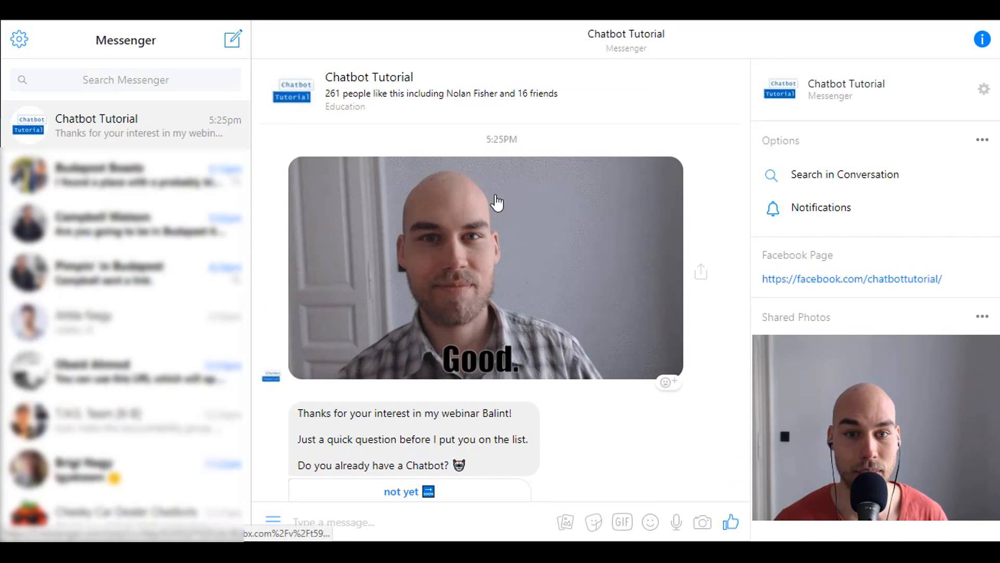
pyautogui.scroll(-3)
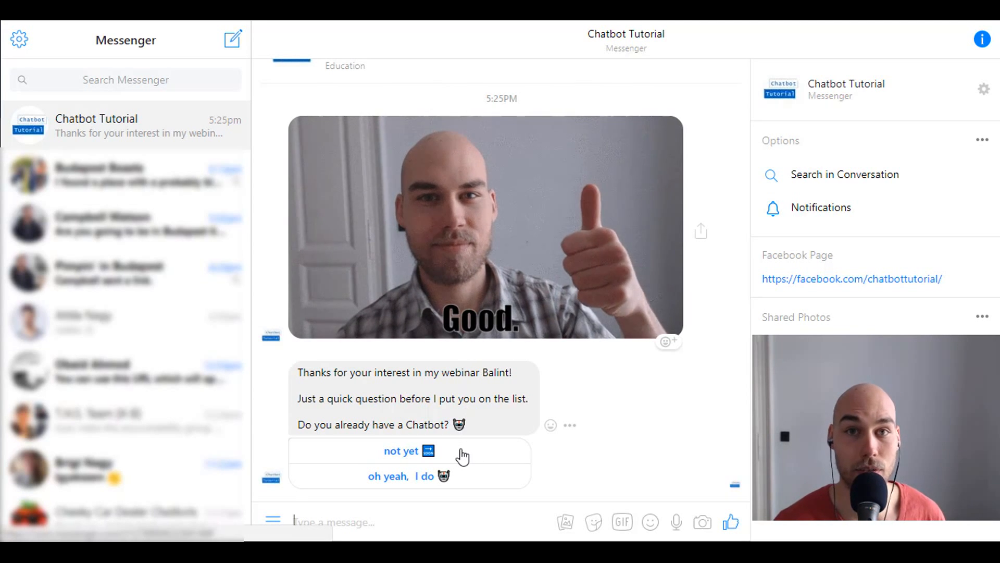
# Answer 'not yet' to the chatbot question and reply to the email prompt with invalid text.
pyautogui.click(402, 451)
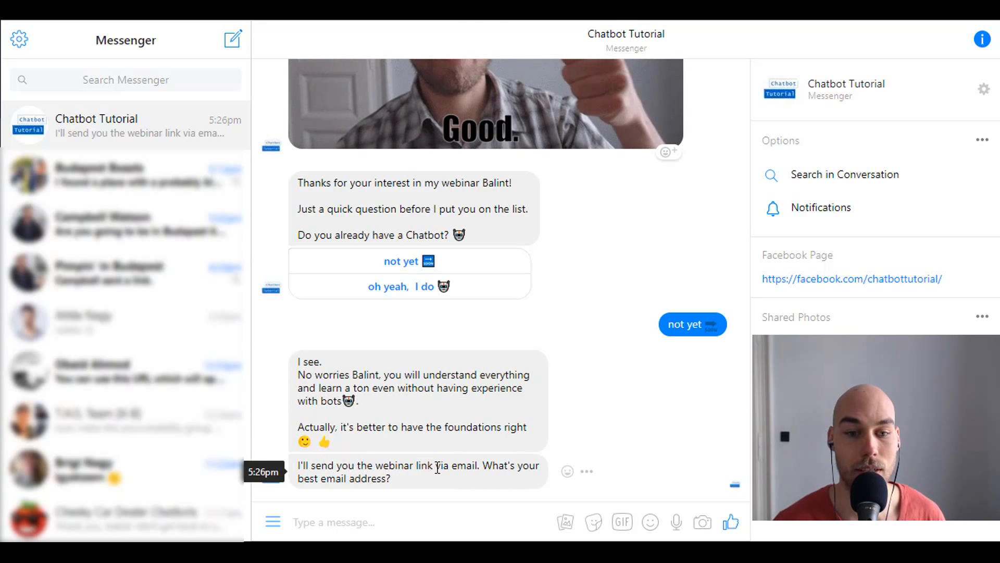
pyautogui.moveTo(383, 465); pyautogui.dragTo(482, 465)
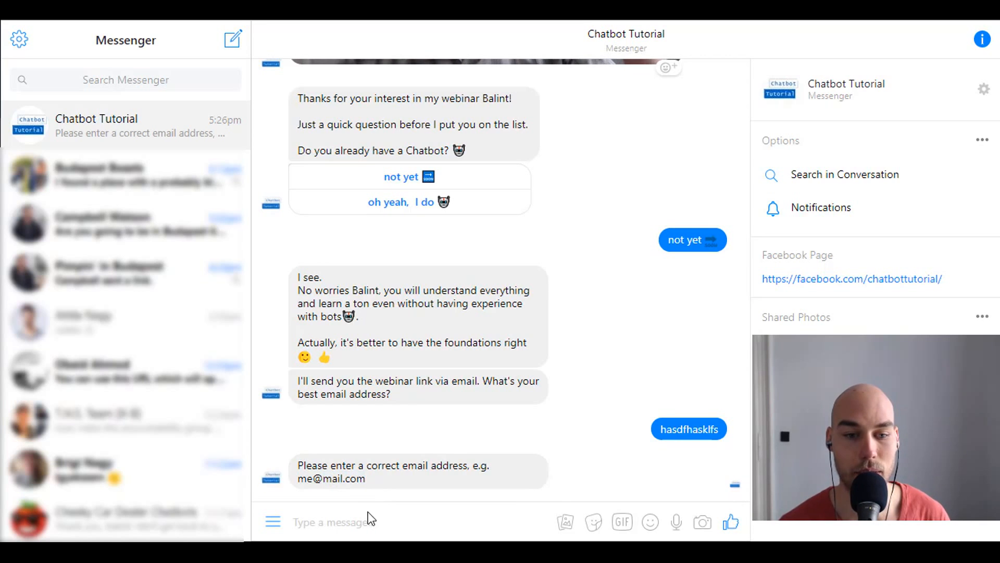
# Reply to the bot's email request with the partial address 'b@ch'.
pyautogui.click(369, 521)
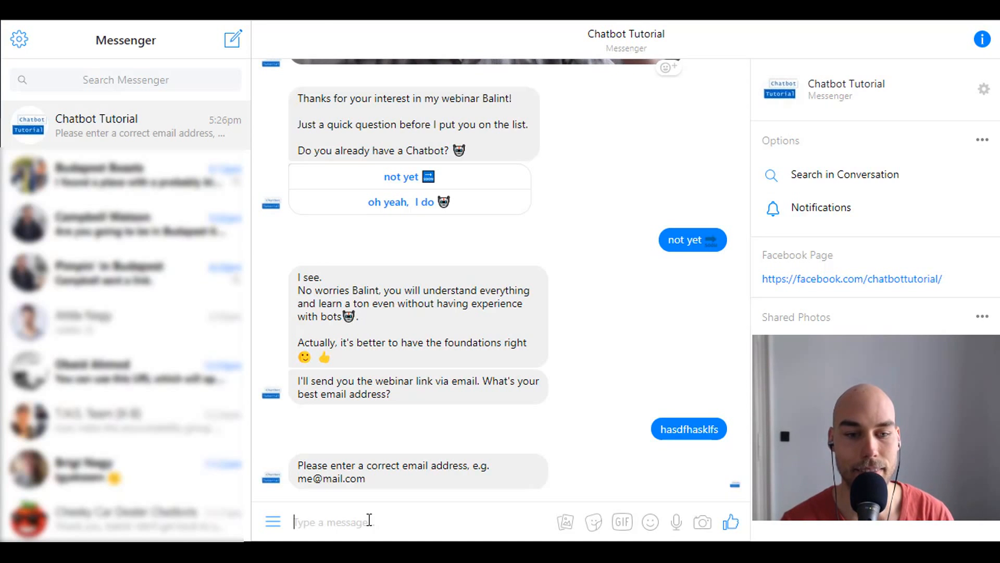
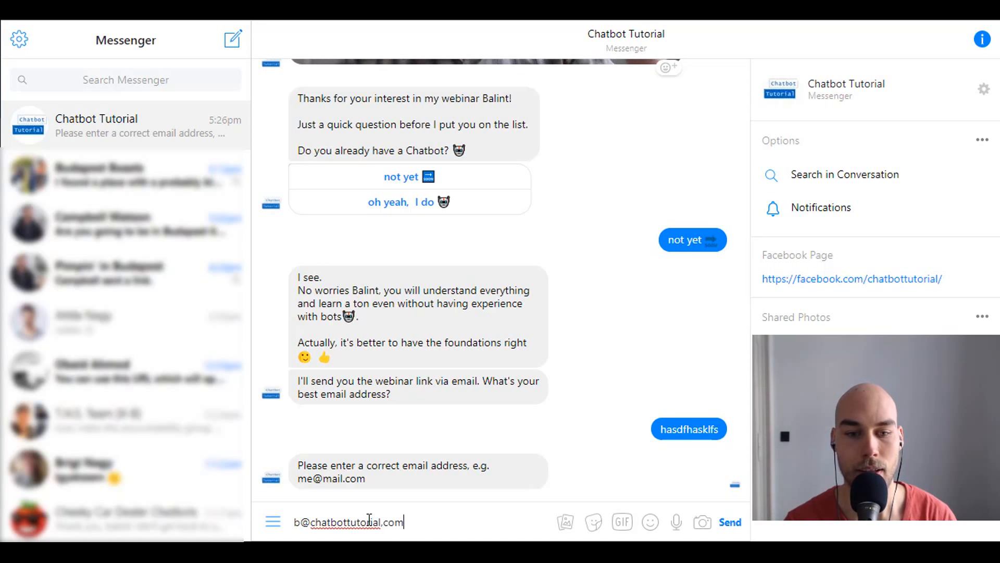
pyautogui.click(730, 521)
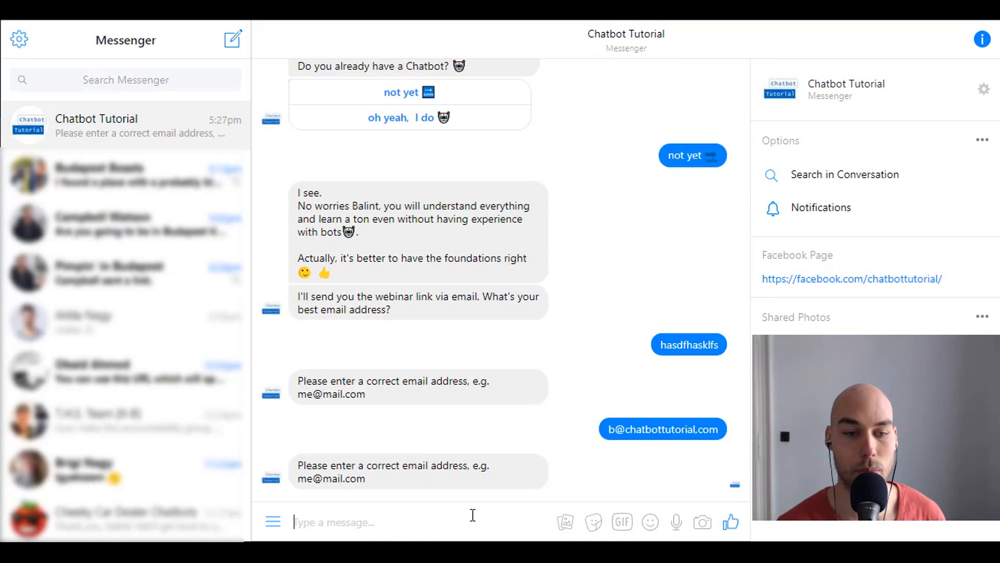
pyautogui.moveTo(595, 432)
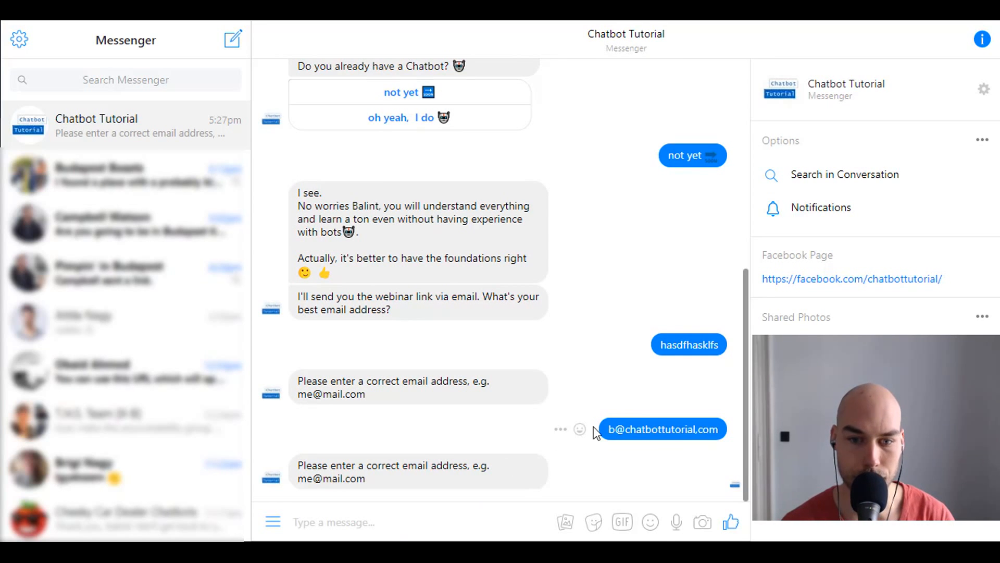
pyautogui.moveTo(715, 465)
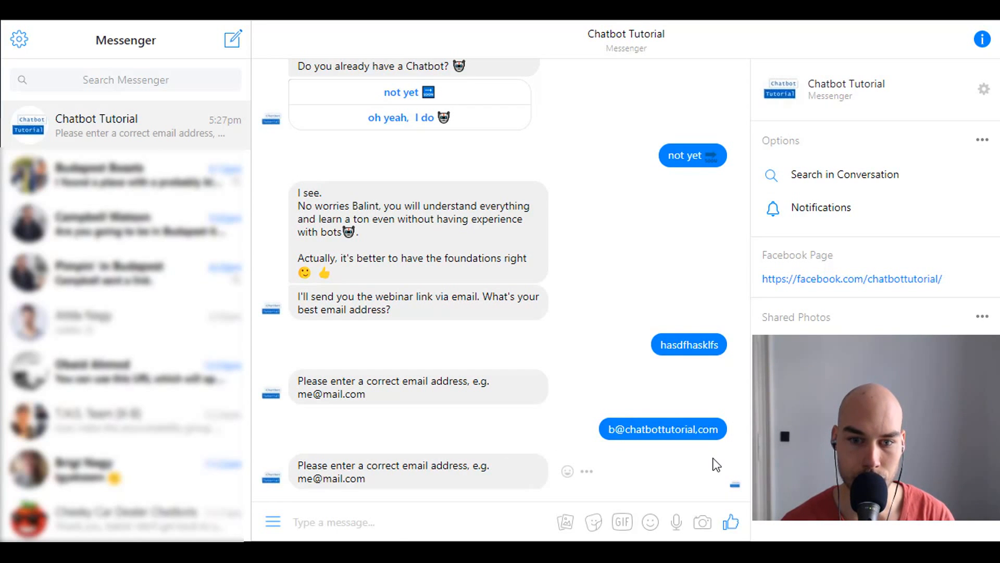
pyautogui.moveTo(699, 454)
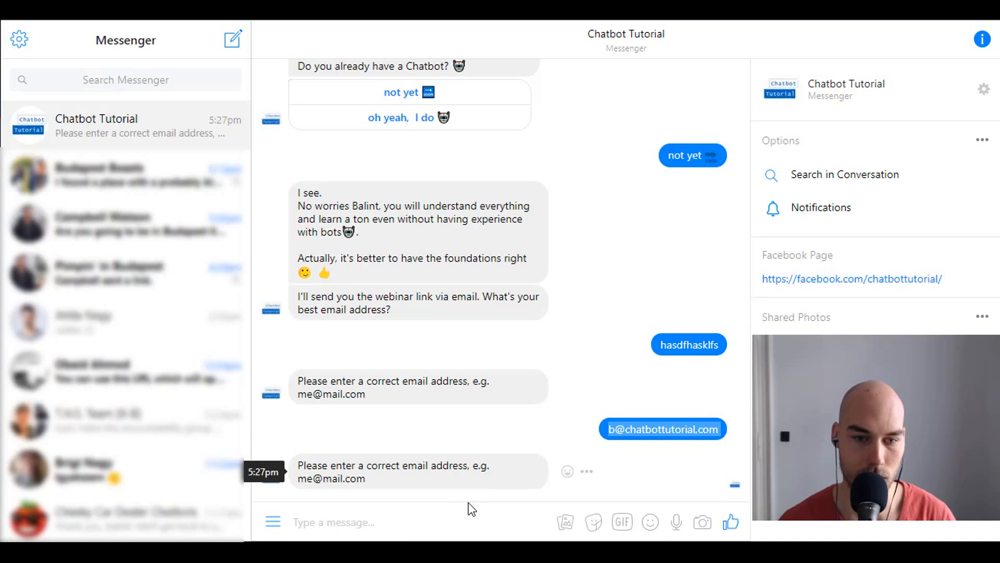
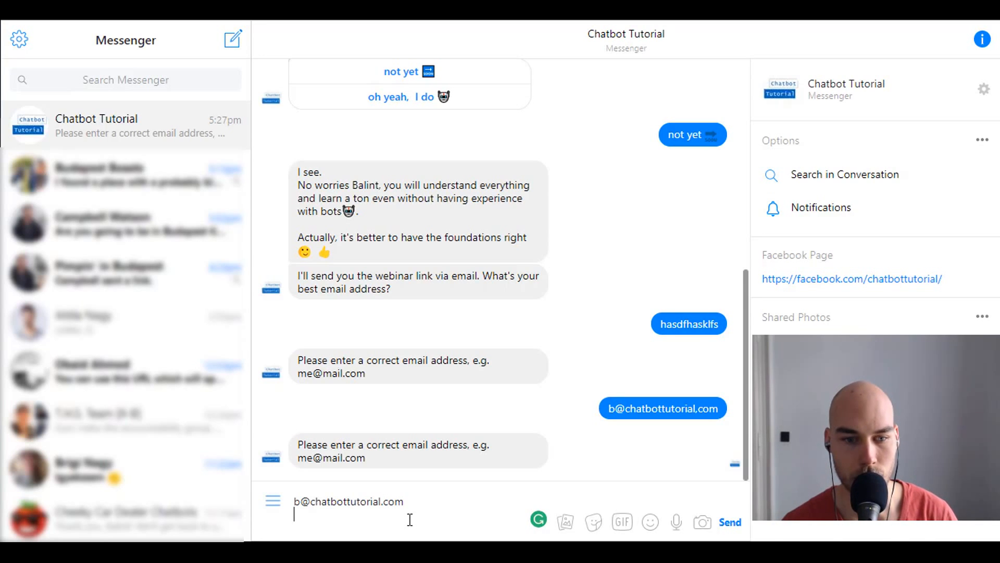
pyautogui.click(730, 522)
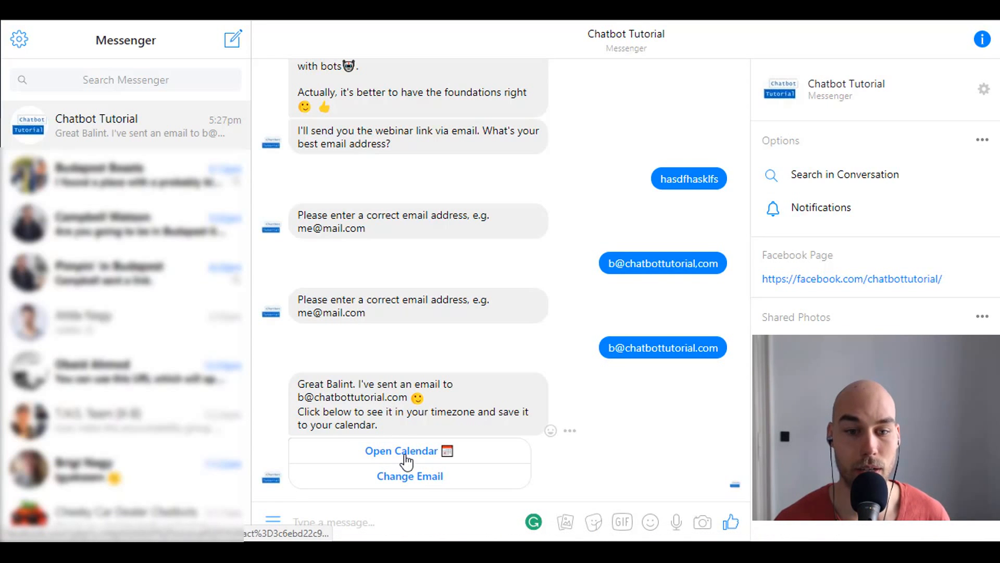
# Choose 'Open Calendar' in the bot's webinar confirmation to open the event.
pyautogui.click(401, 451)
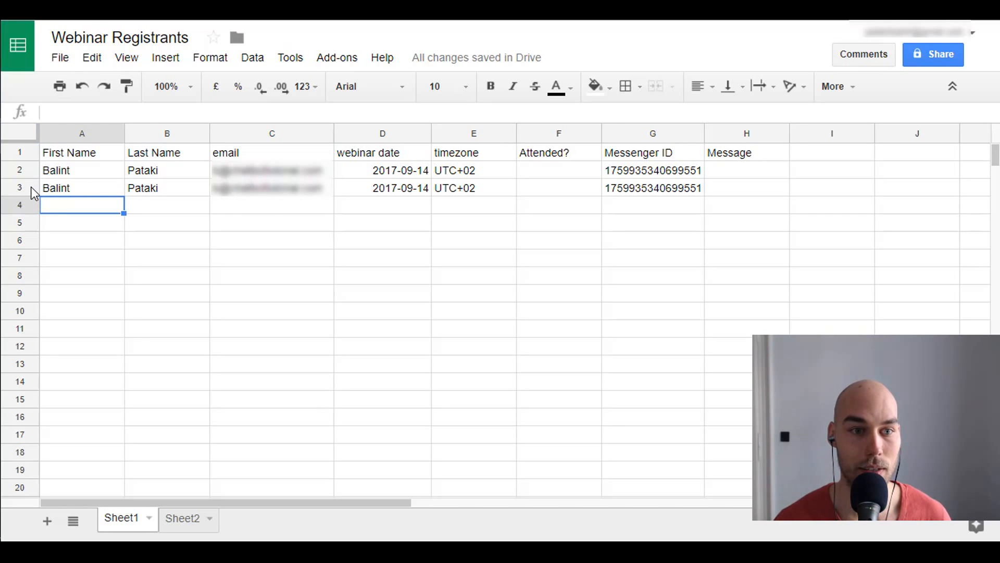
pyautogui.moveTo(173, 198)
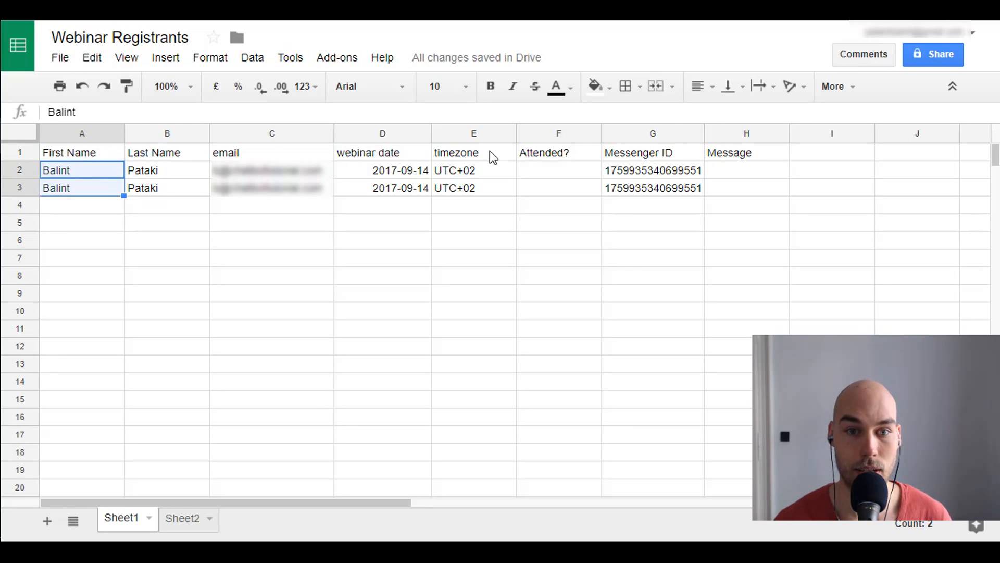
pyautogui.click(652, 153)
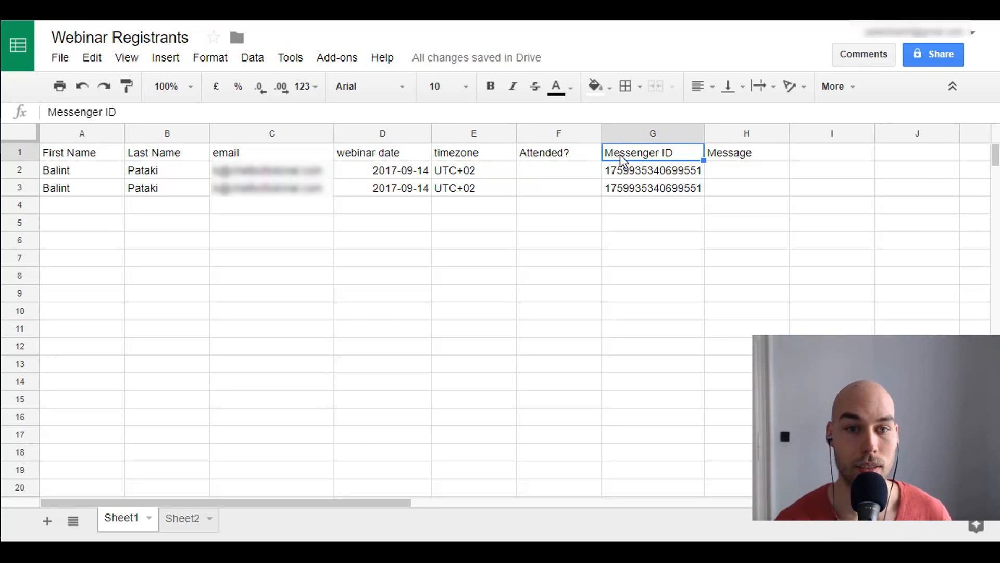
pyautogui.click(474, 153)
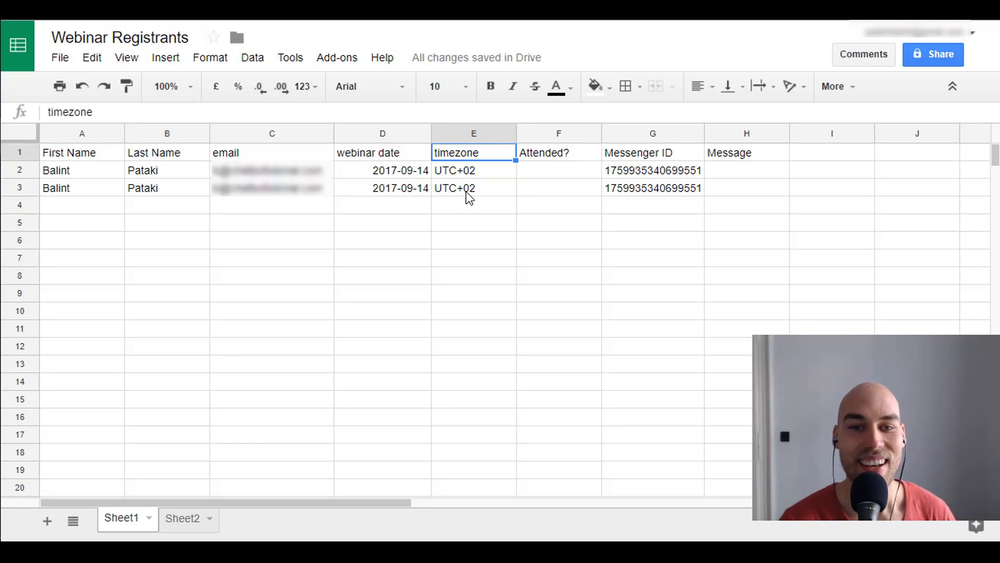
pyautogui.moveTo(461, 177)
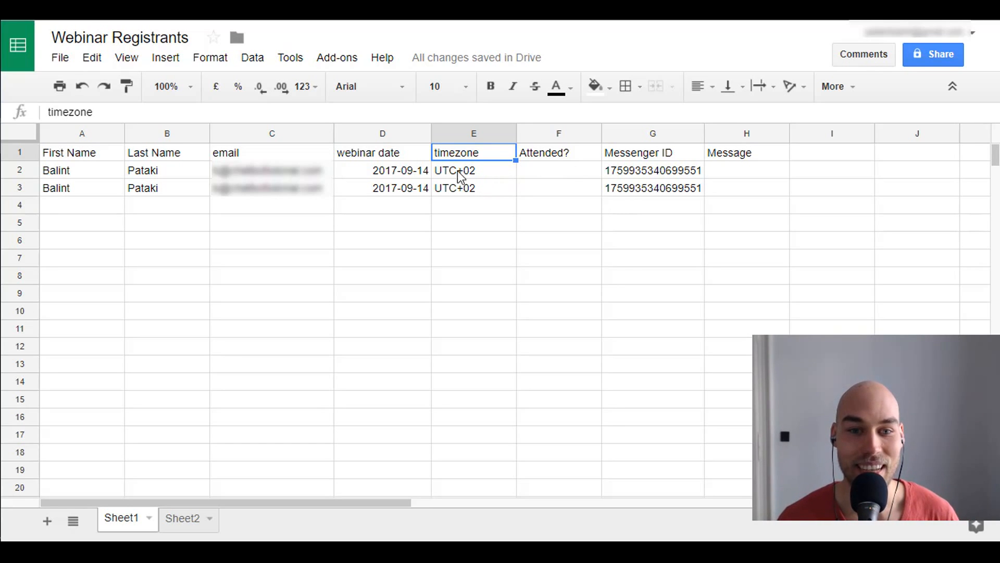
pyautogui.moveTo(485, 202)
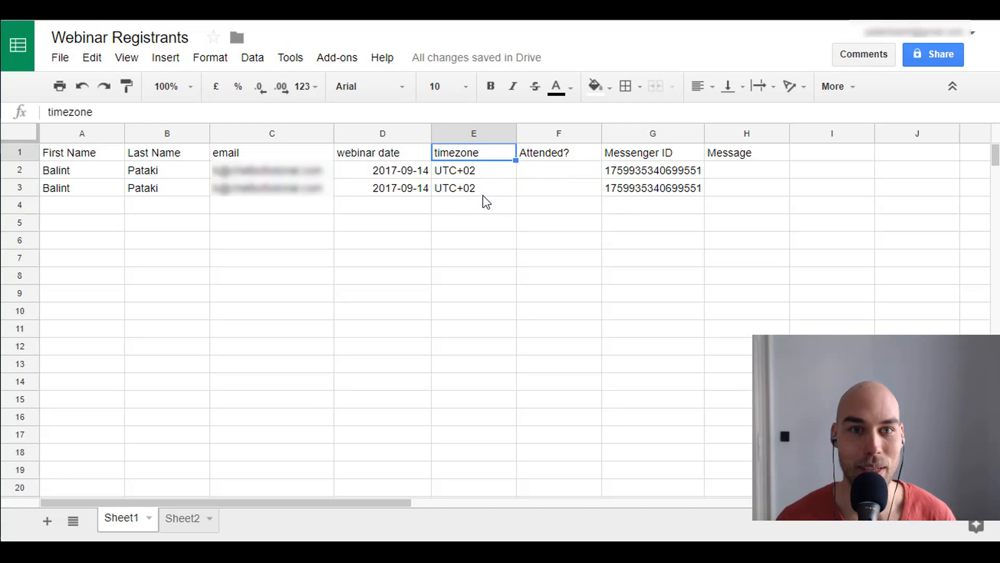
pyautogui.moveTo(633, 204)
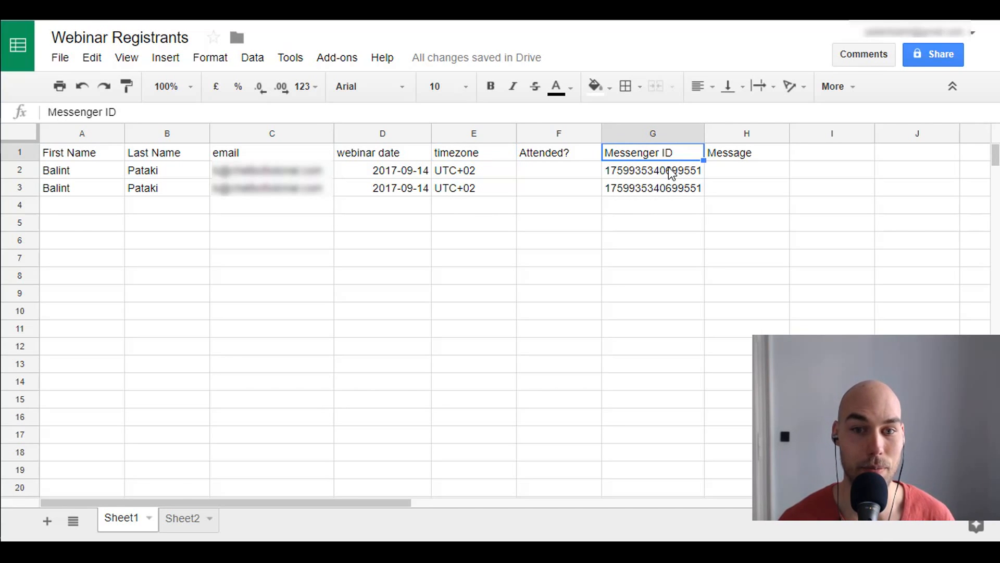
pyautogui.moveTo(662, 191)
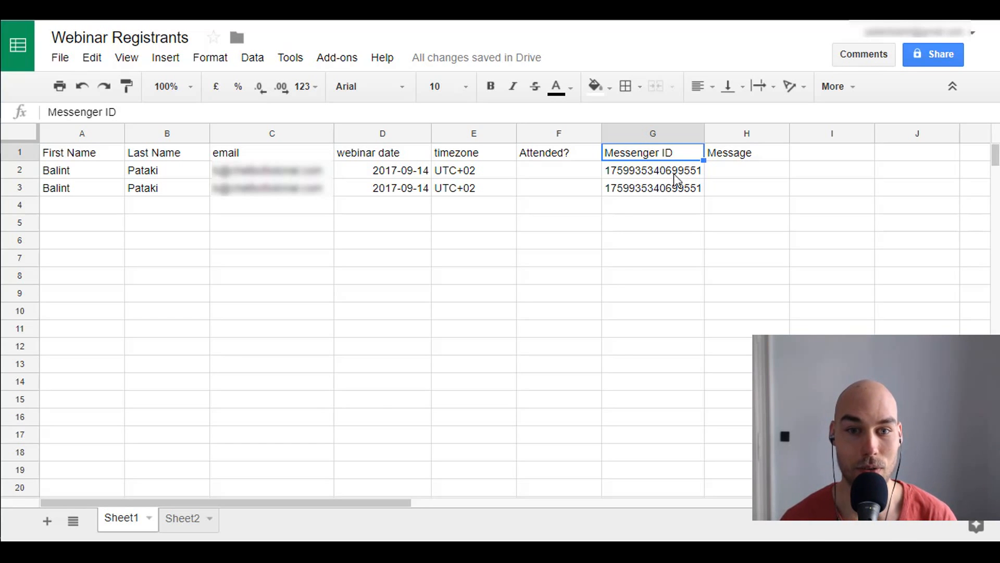
pyautogui.click(746, 169)
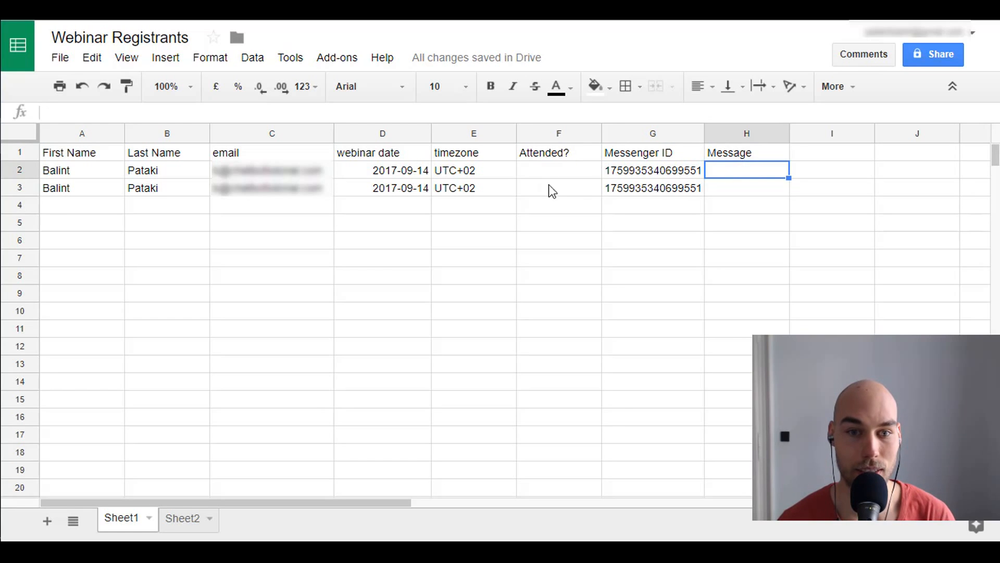
pyautogui.moveTo(559, 196)
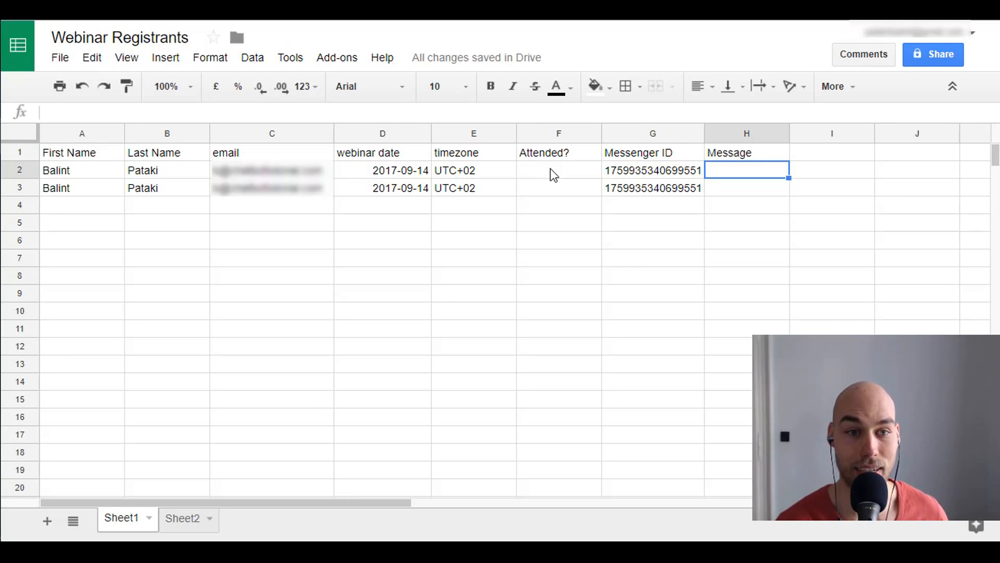
pyautogui.moveTo(514, 165)
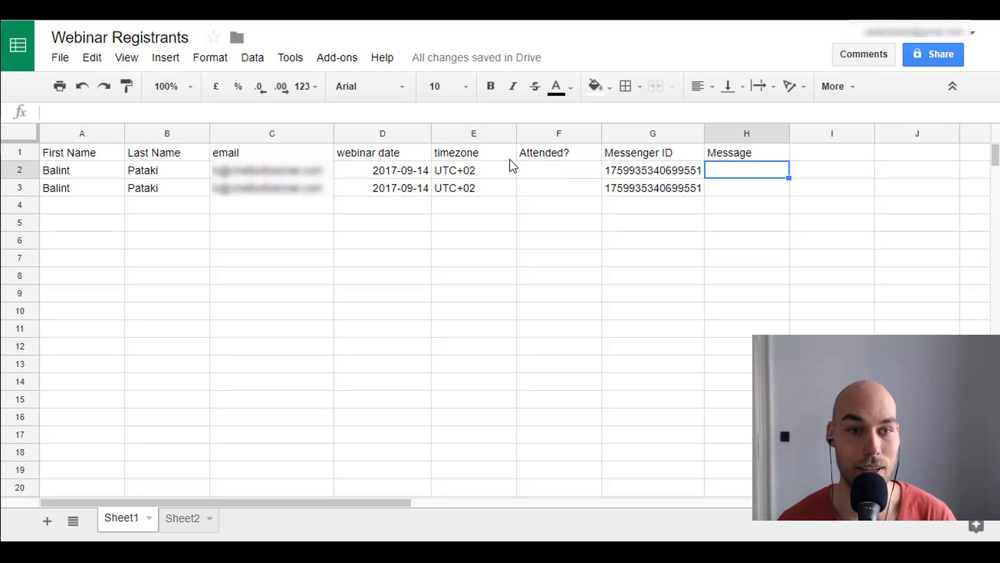
pyautogui.click(272, 169)
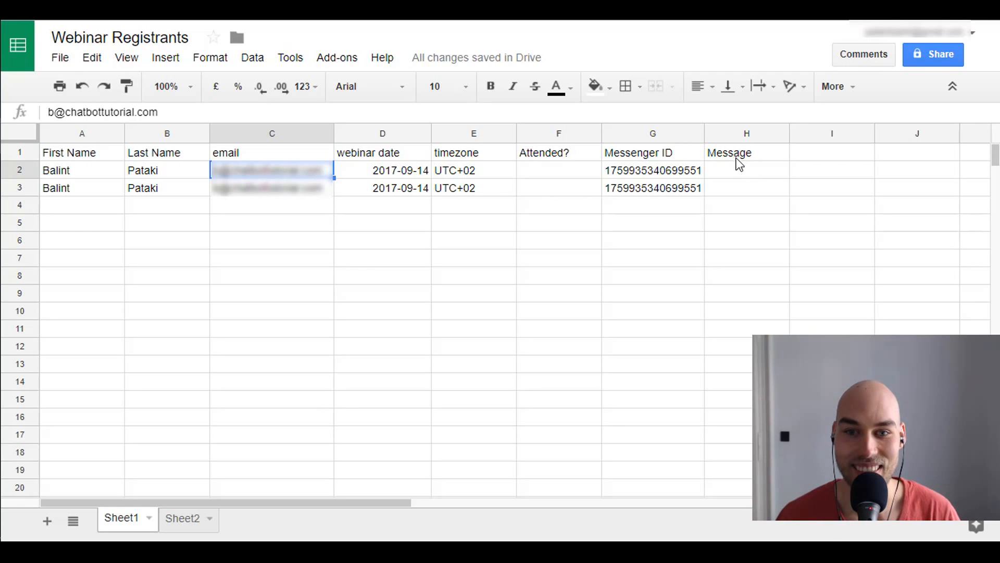
pyautogui.click(745, 170)
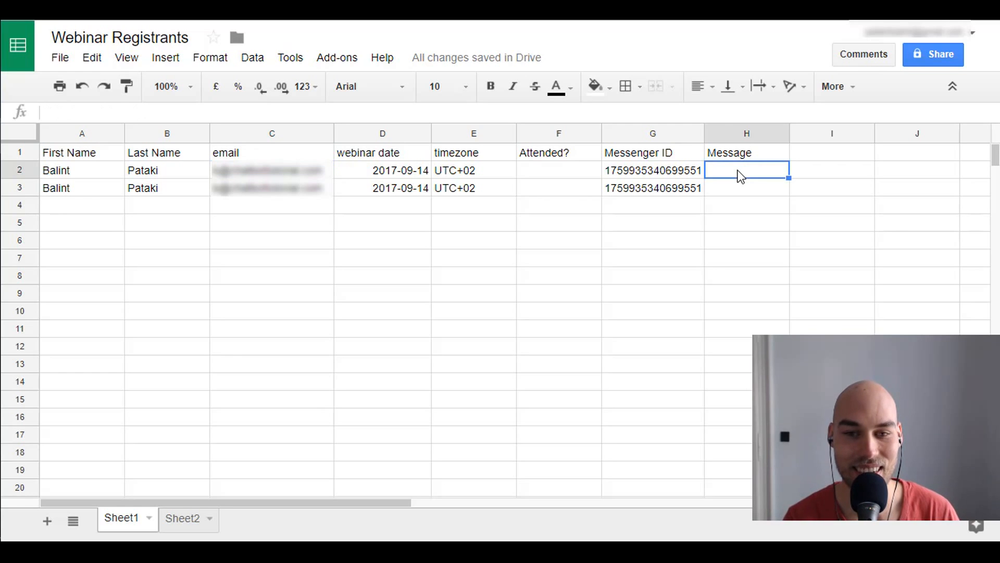
# Enter 'thank you, see you there' into cell H2 of the first registrant's row.
pyautogui.write('thank')
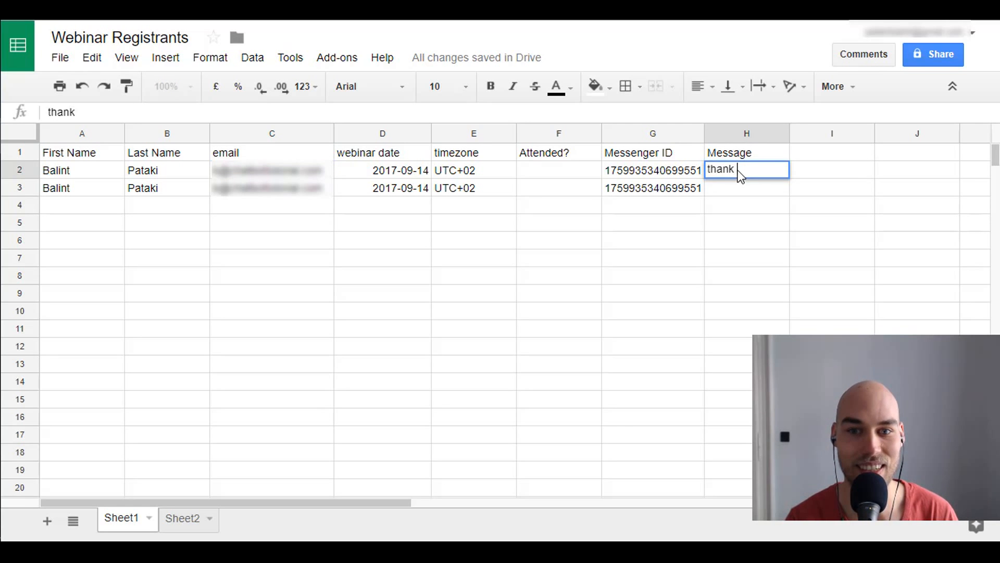
pyautogui.write('you,')
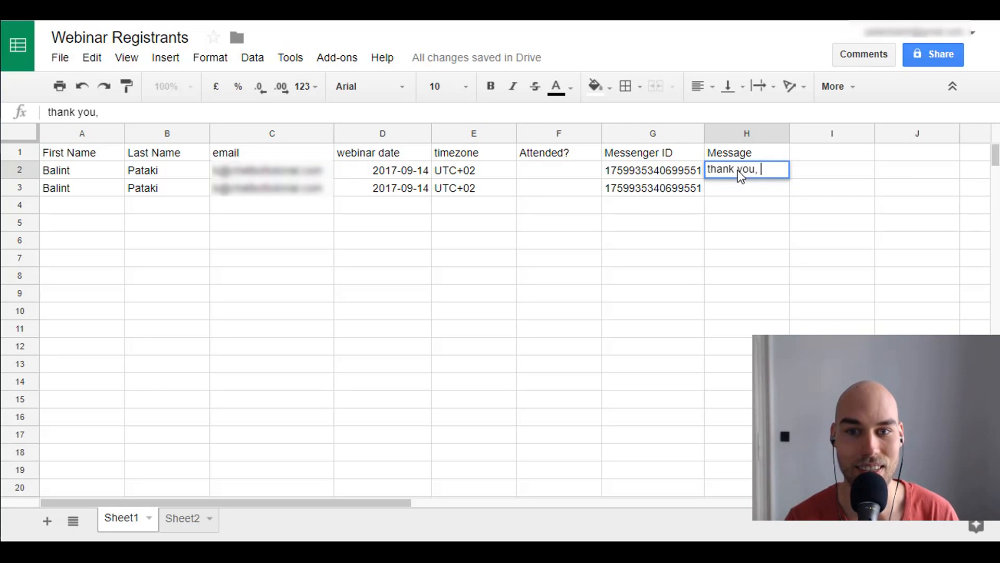
pyautogui.write('see you teh')
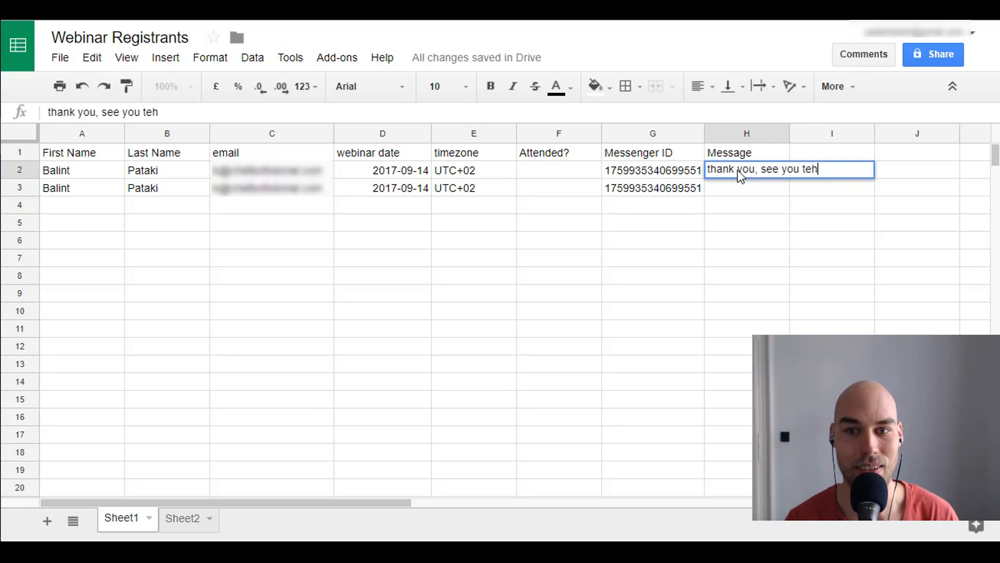
pyautogui.press('Enter')
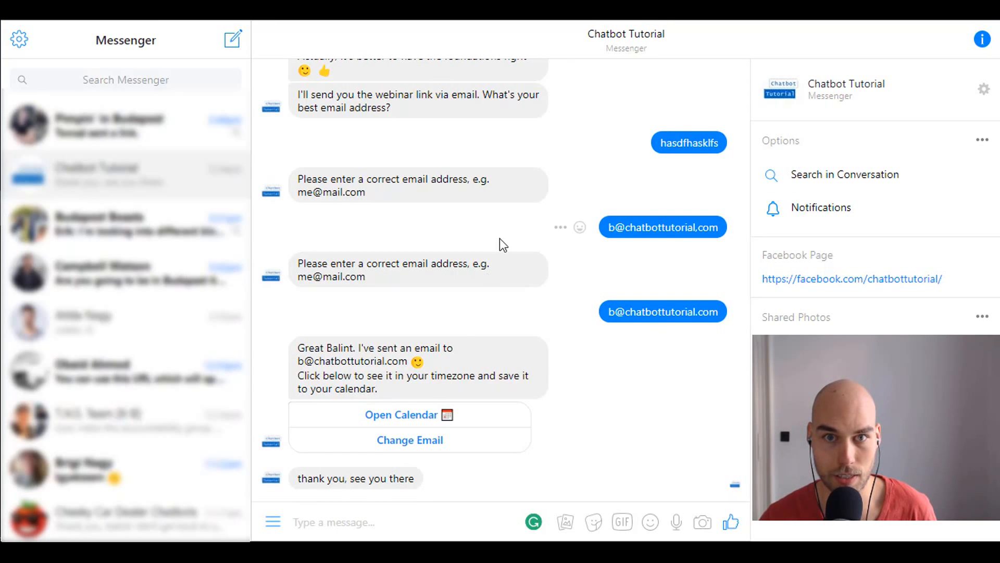
pyautogui.moveTo(608, 372)
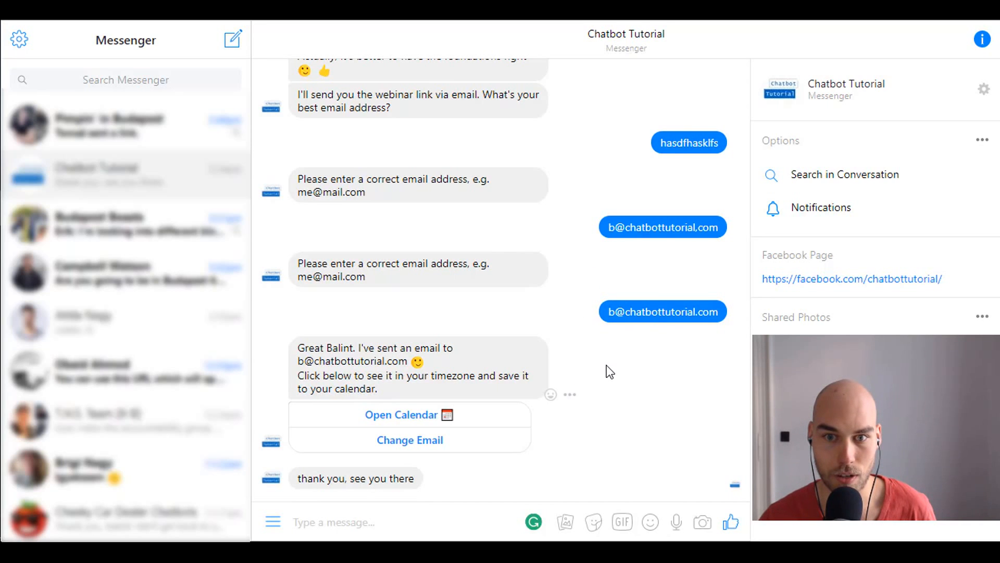
pyautogui.moveTo(529, 357)
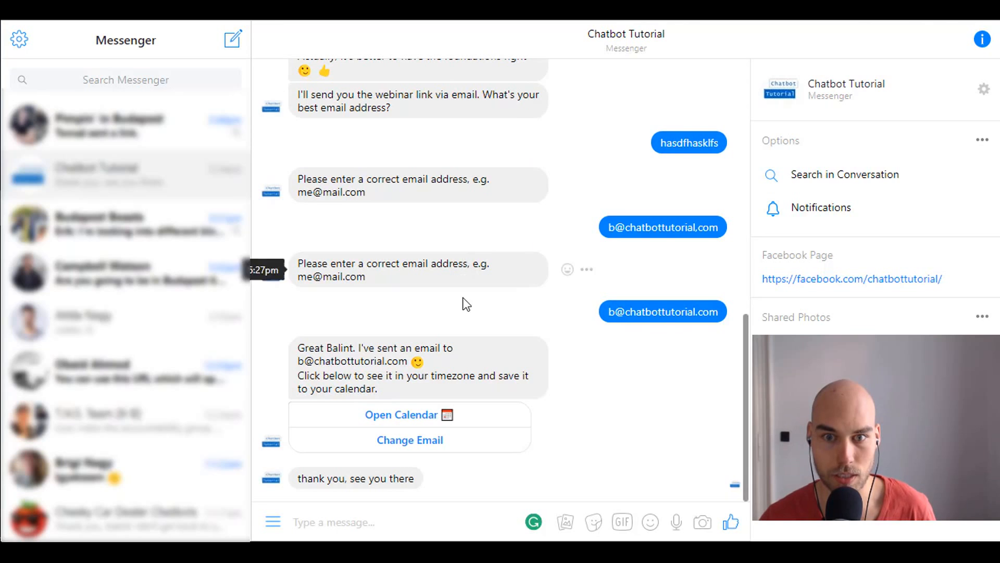
pyautogui.moveTo(532, 363)
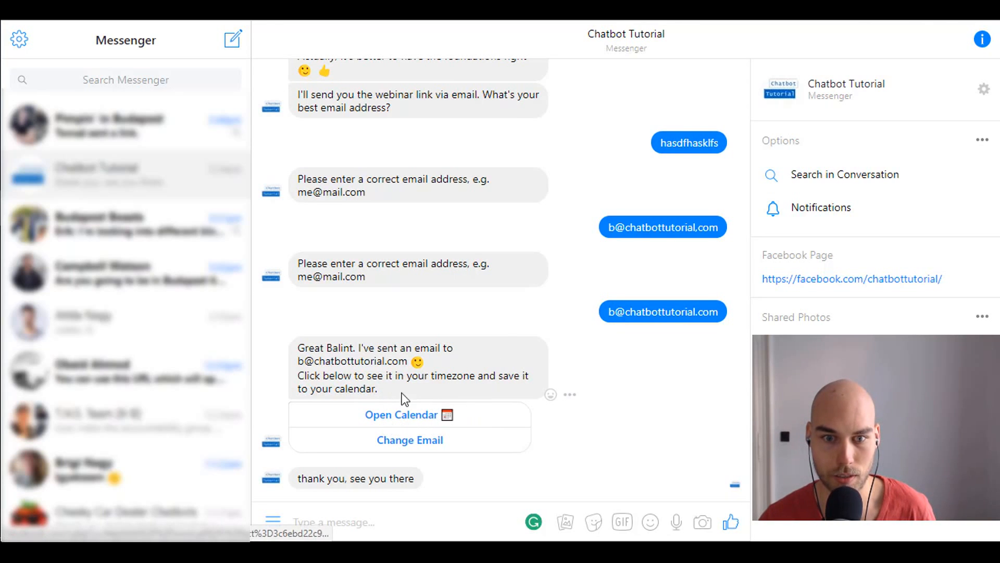
pyautogui.moveTo(461, 422)
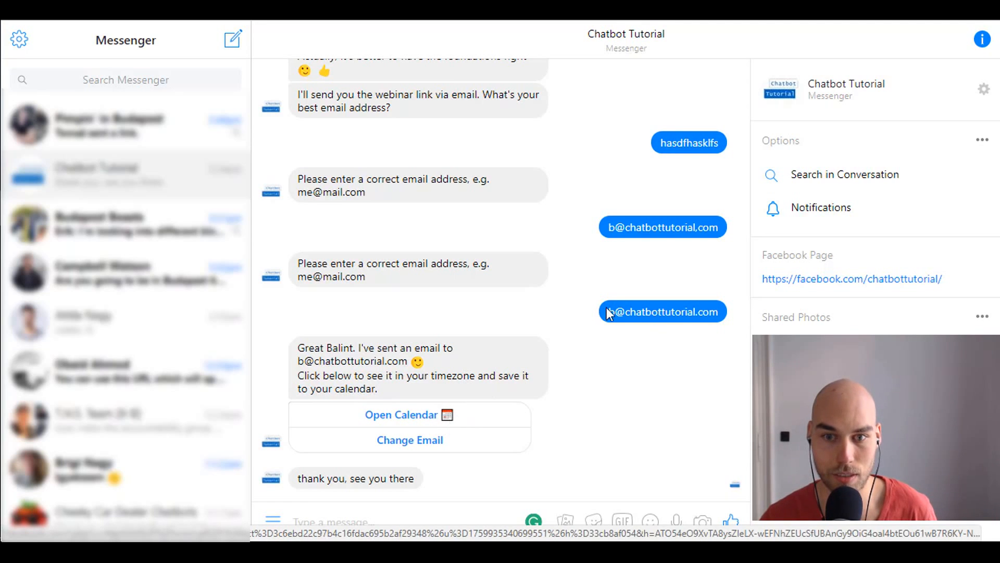
pyautogui.moveTo(661, 312)
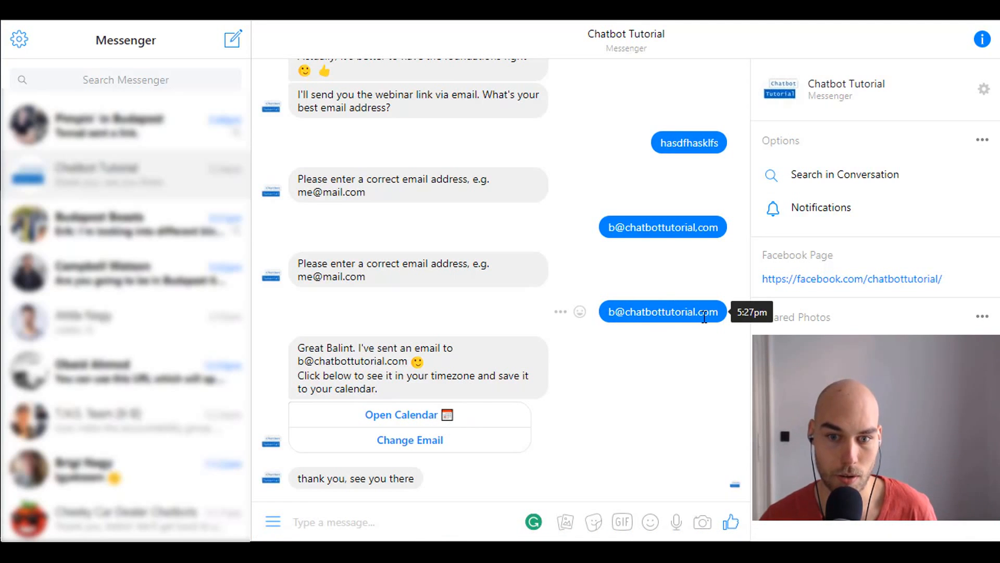